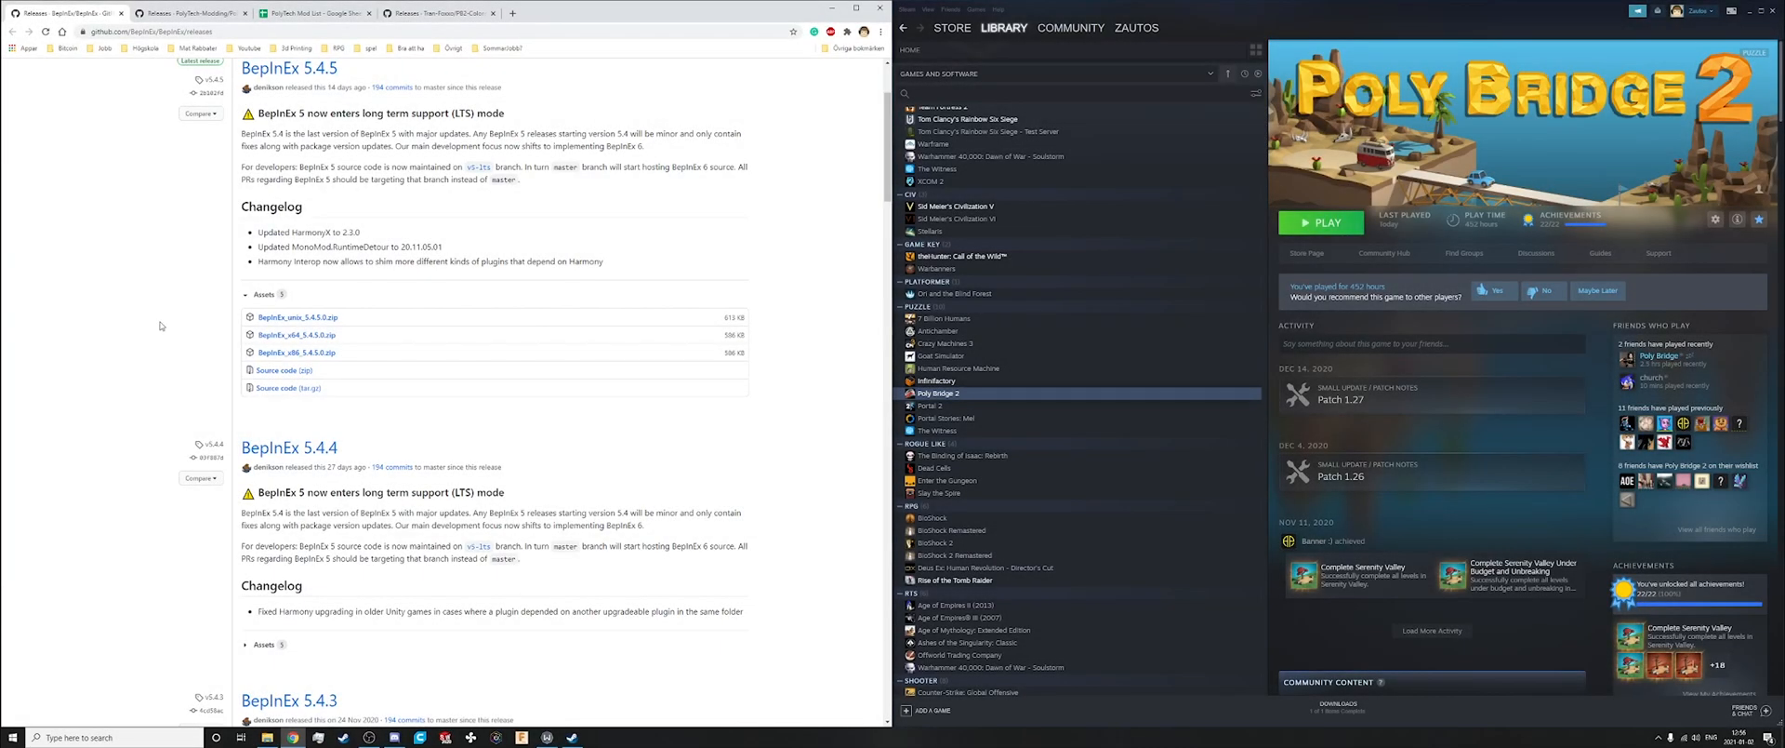
mouse_move(279, 344)
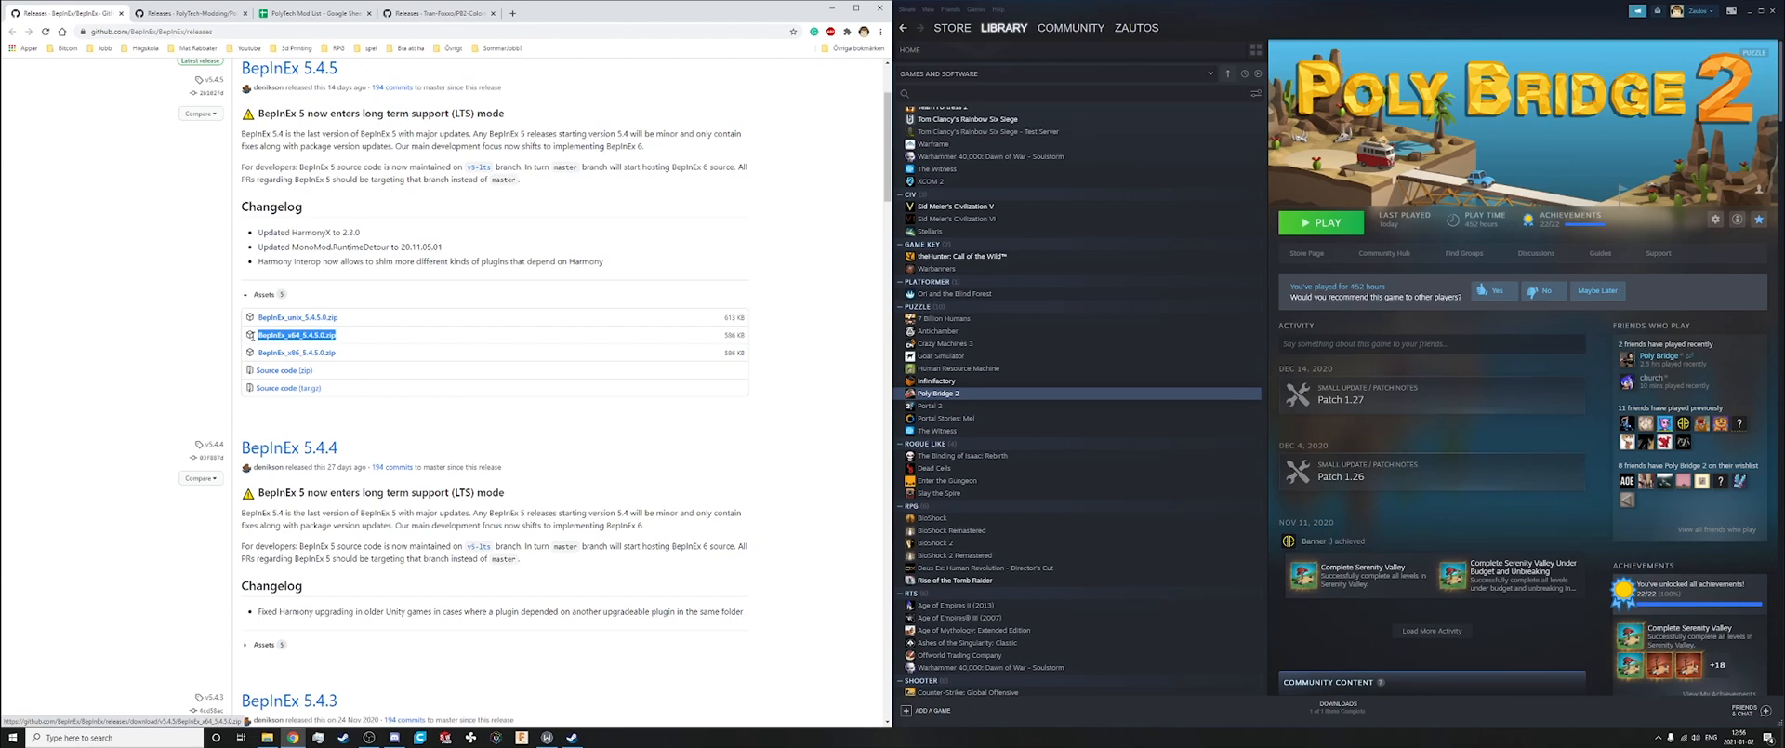
- Download BepInEx_x64_5.4.5.0.zip, PolyTechFramework v0.8.2 zip and ColoredEdges-v1.0.0.dll from their GitHub release pages
click(196, 13)
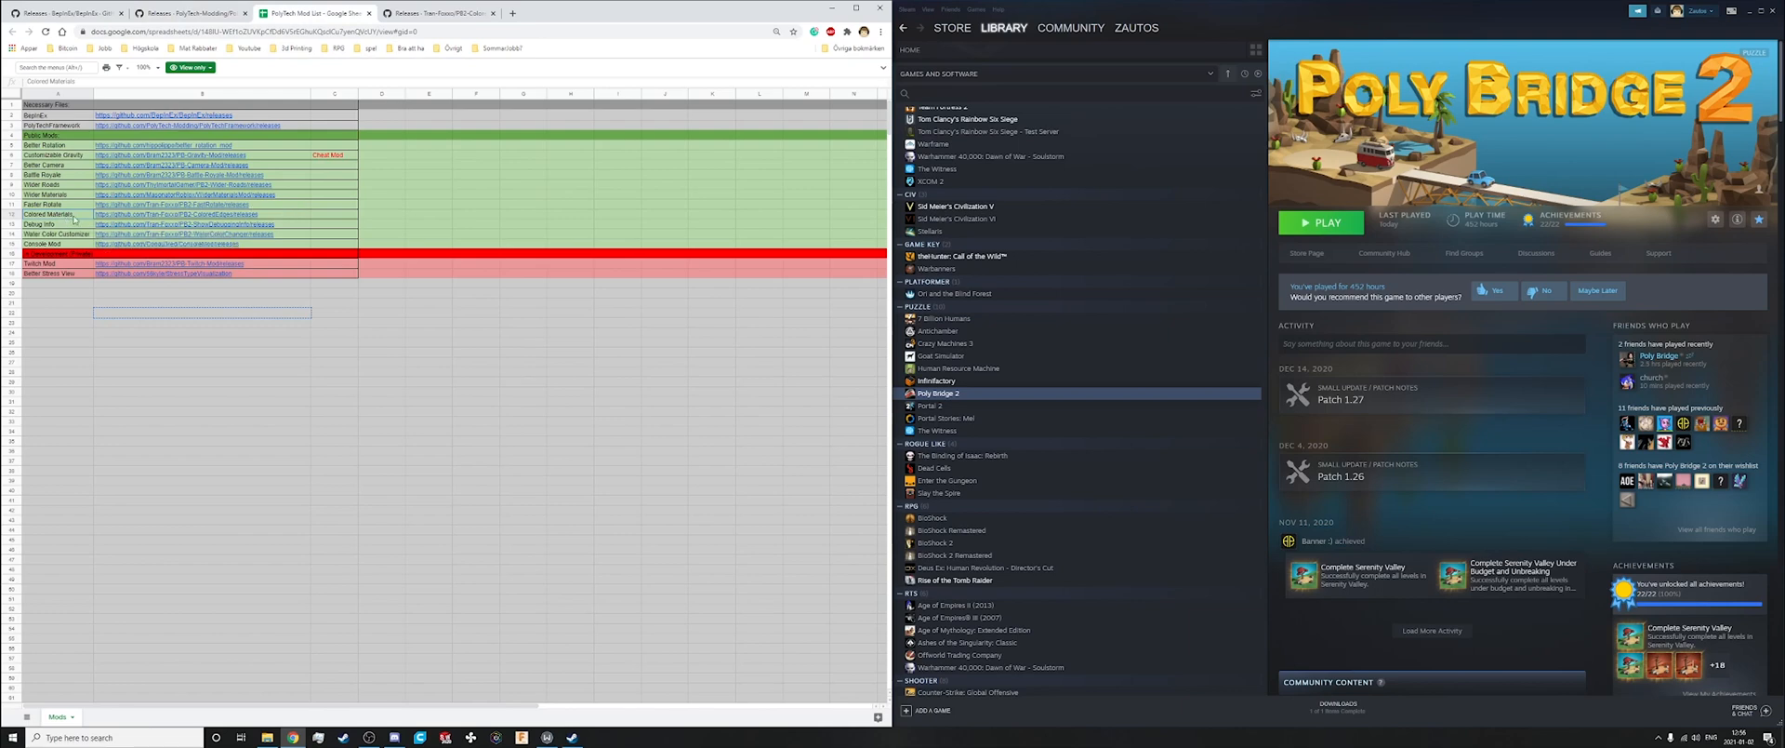
click(427, 11)
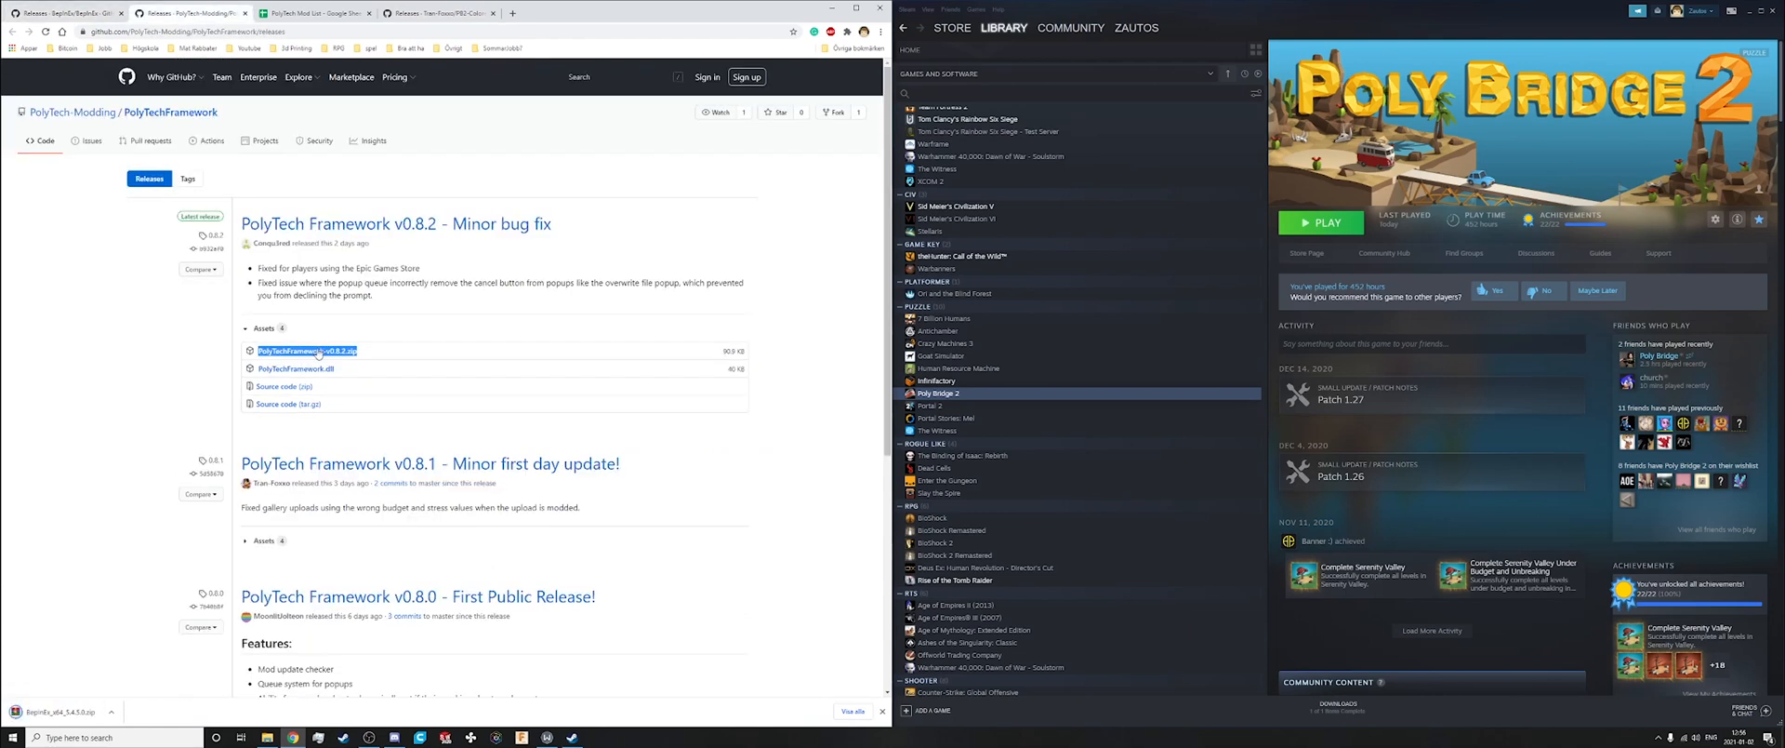
click(316, 15)
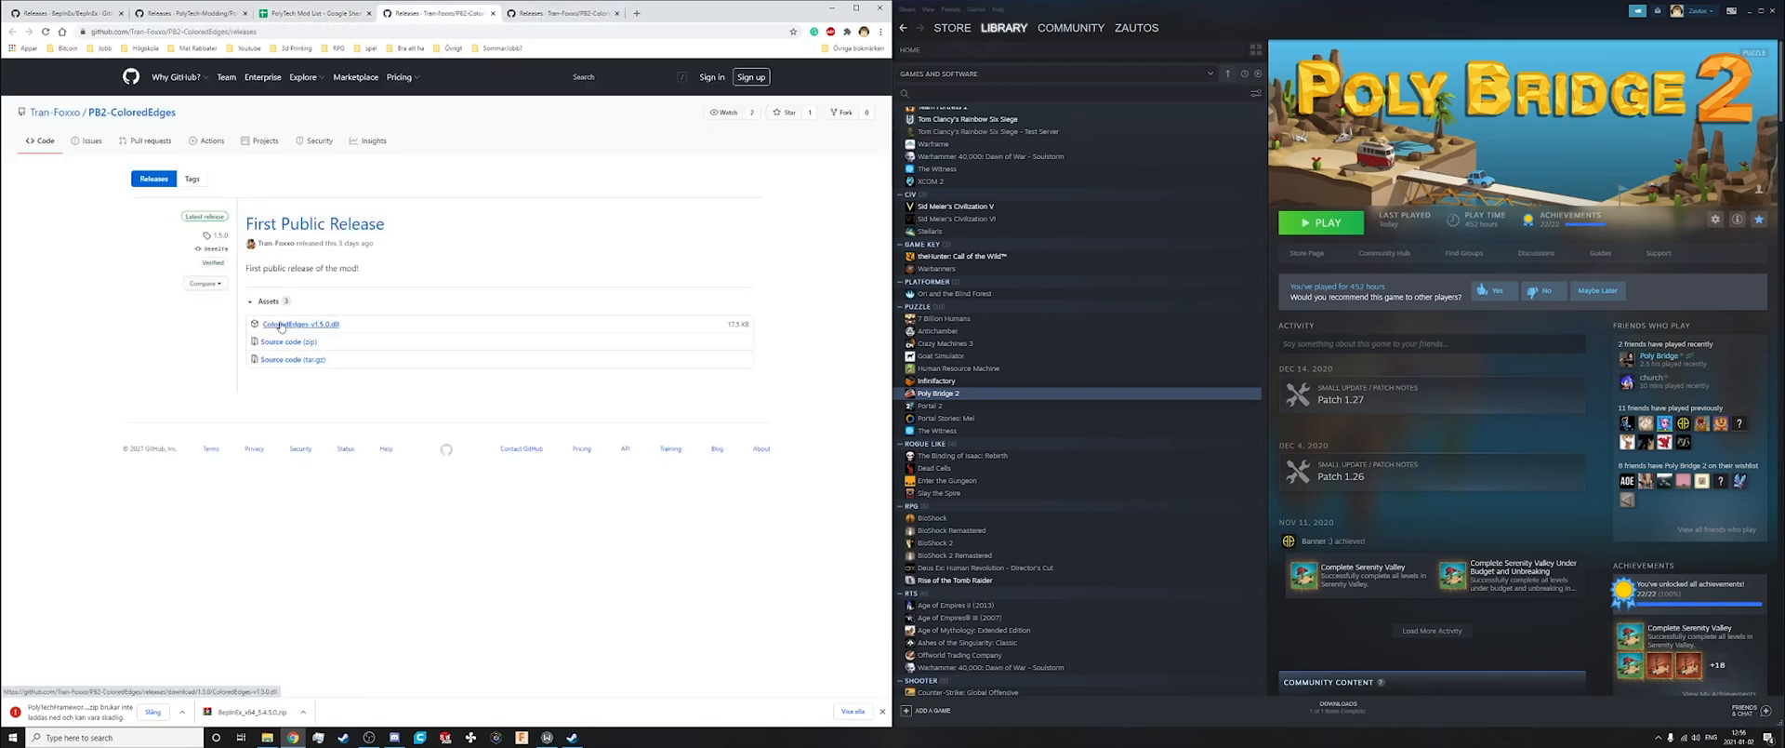
click(282, 324)
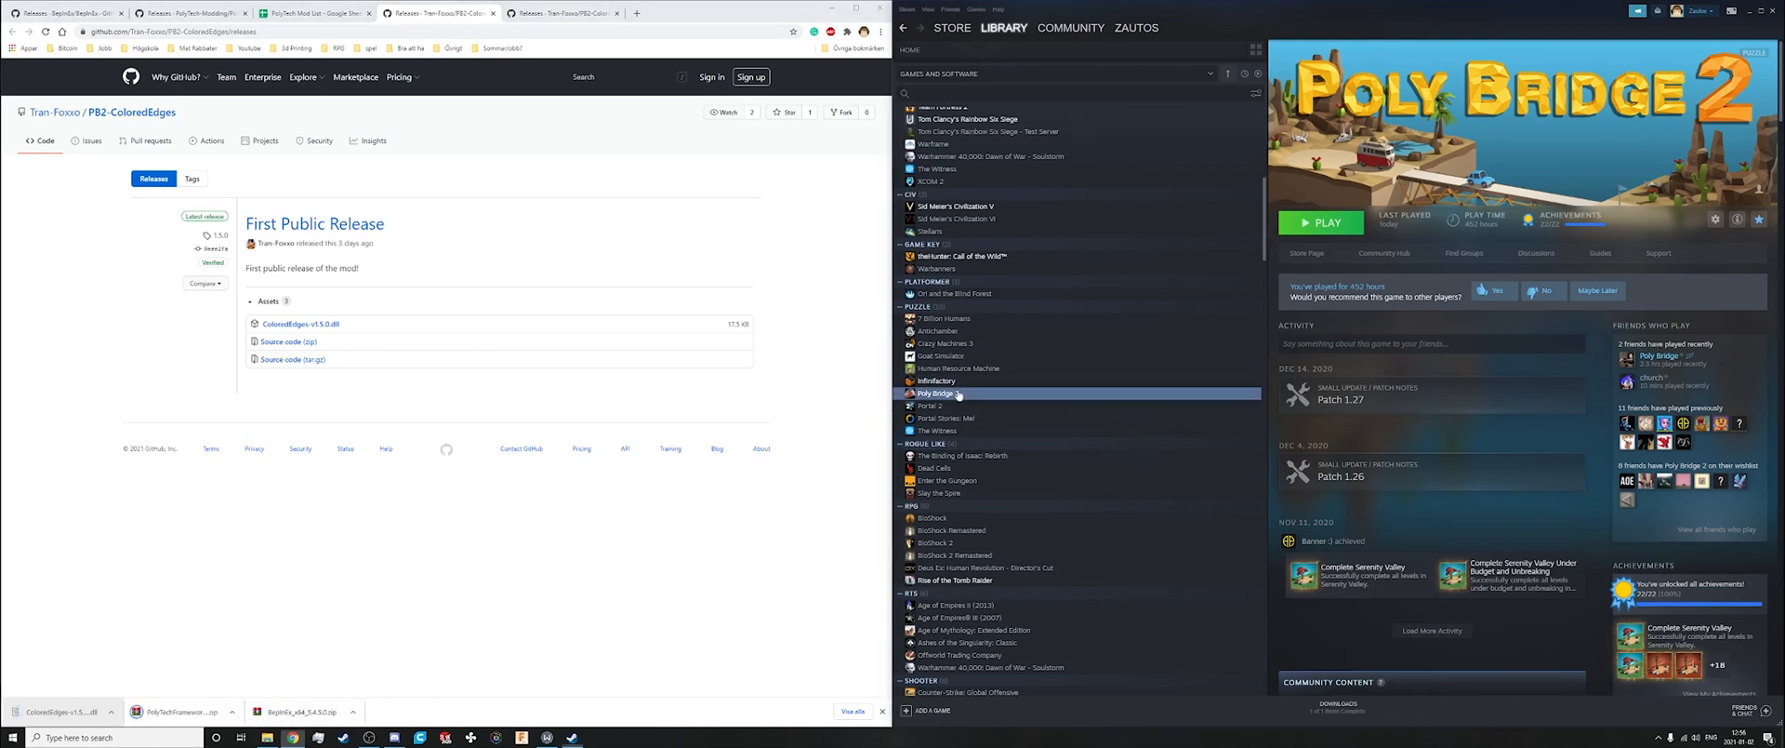
- Bring up Poly Bridge 2's management options in the Steam library
right_click(937, 392)
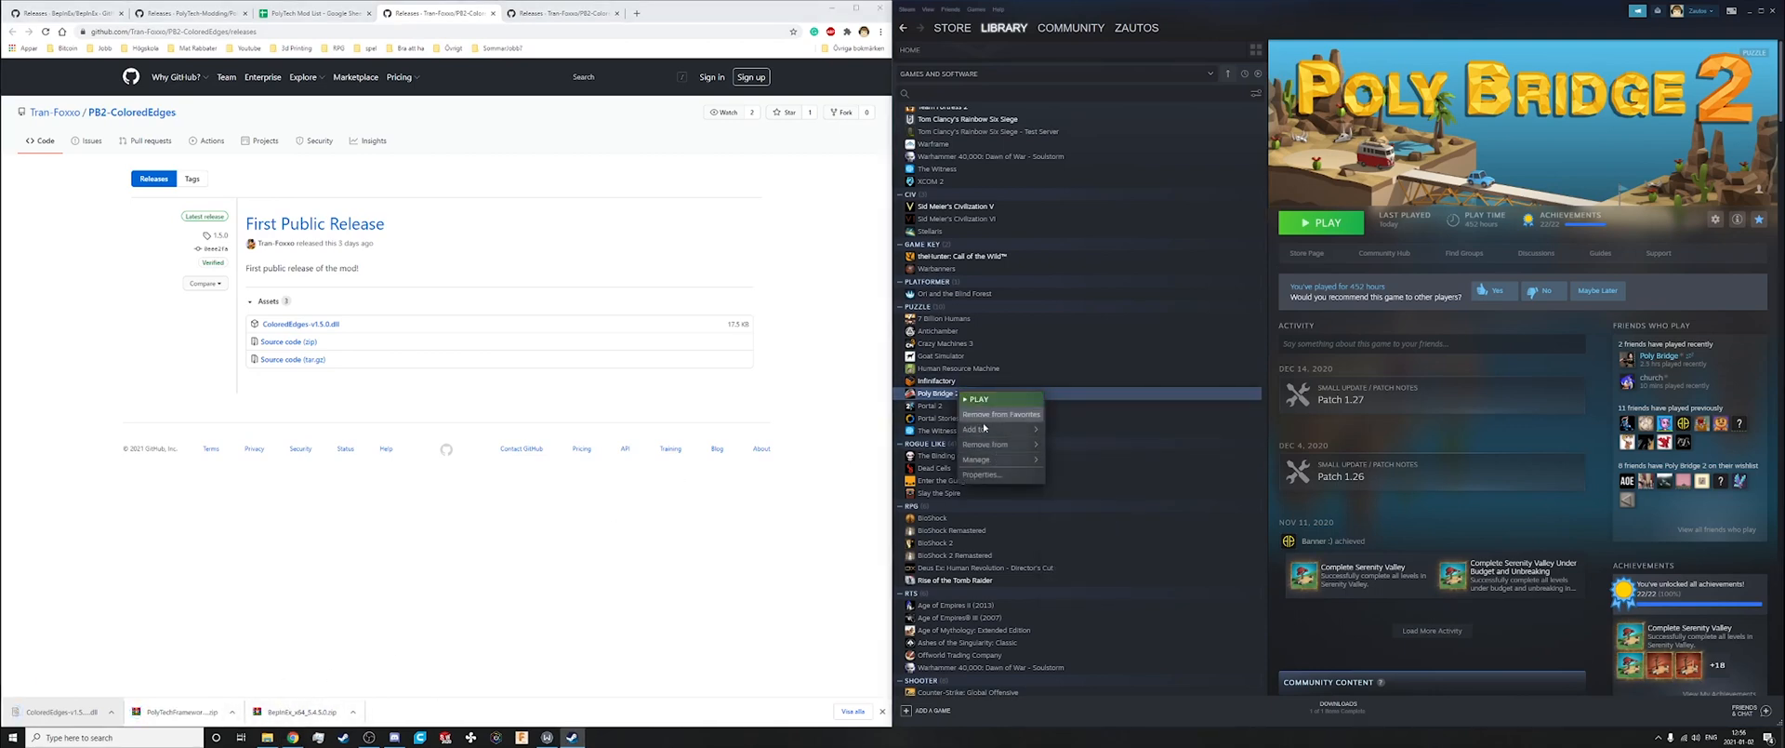
mouse_move(1002, 476)
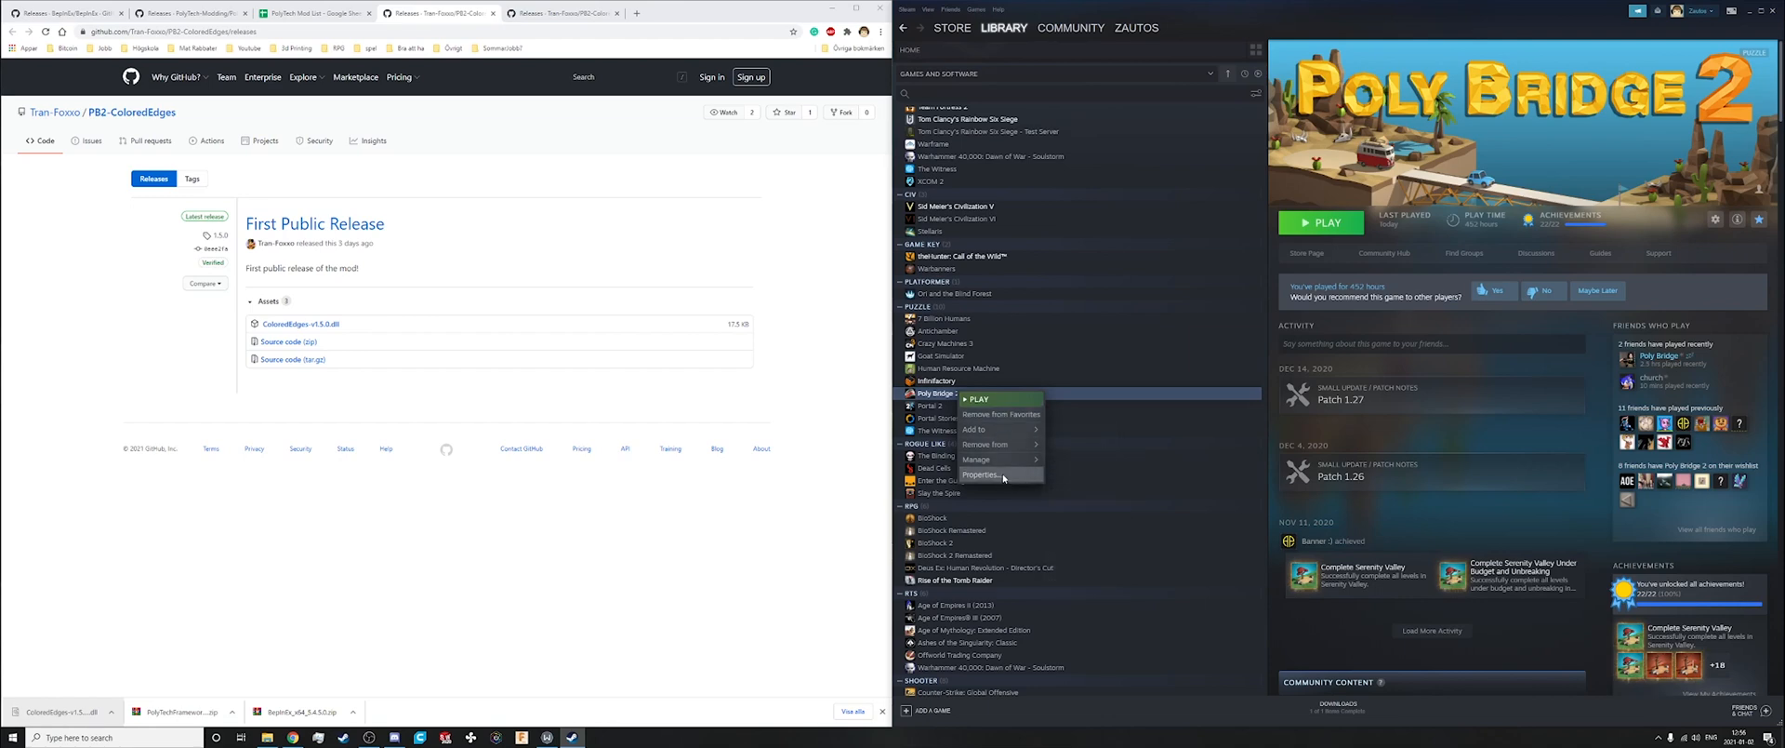
mouse_move(976, 459)
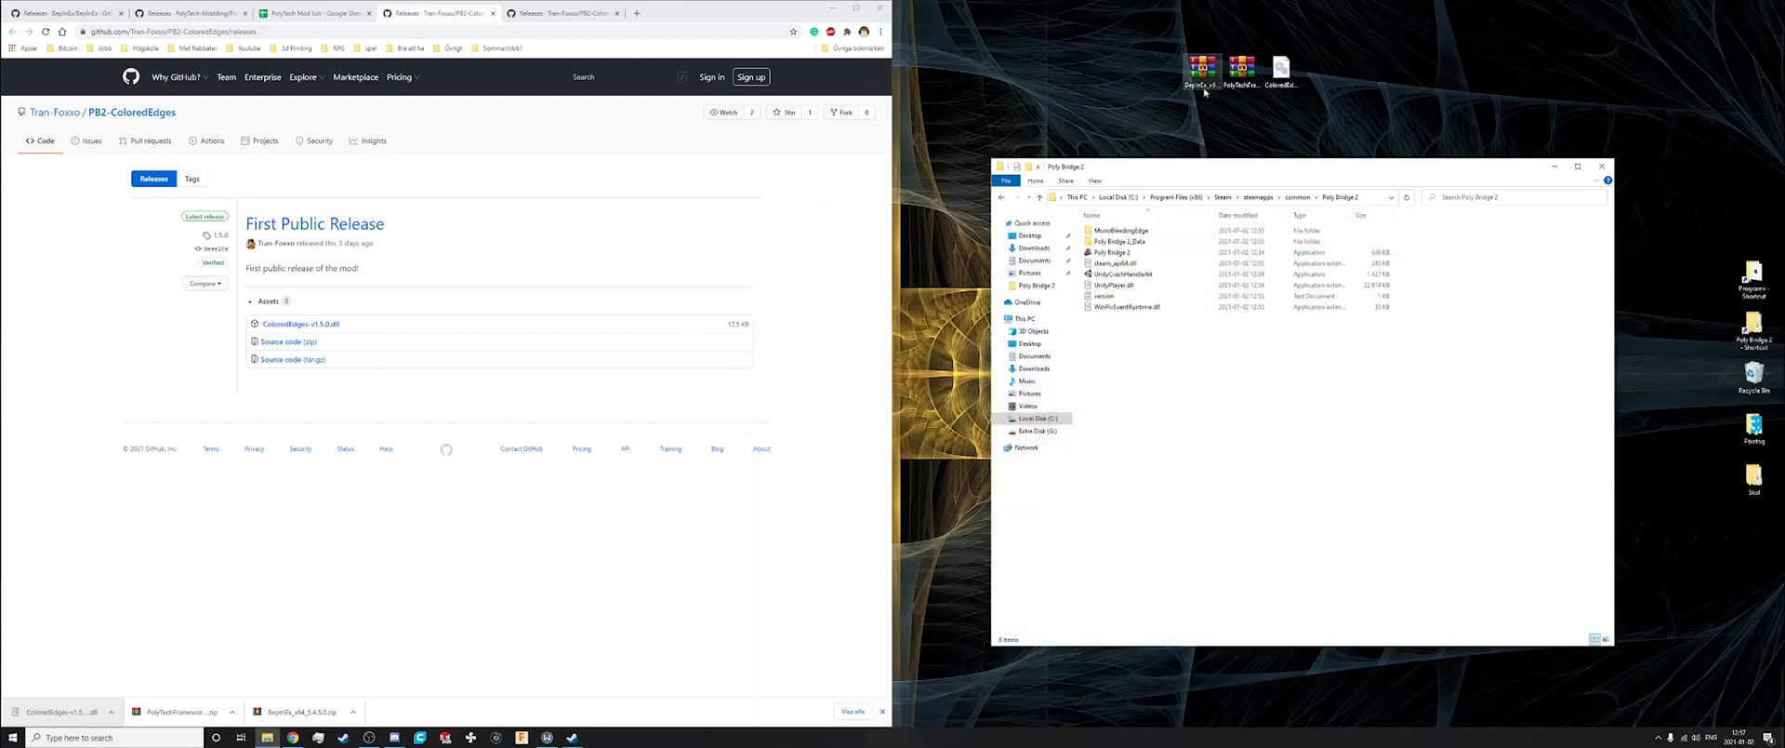
- Extract the BepInEx zip into the game folder and move PolyTech's BepInEx folder in
right_click(1198, 65)
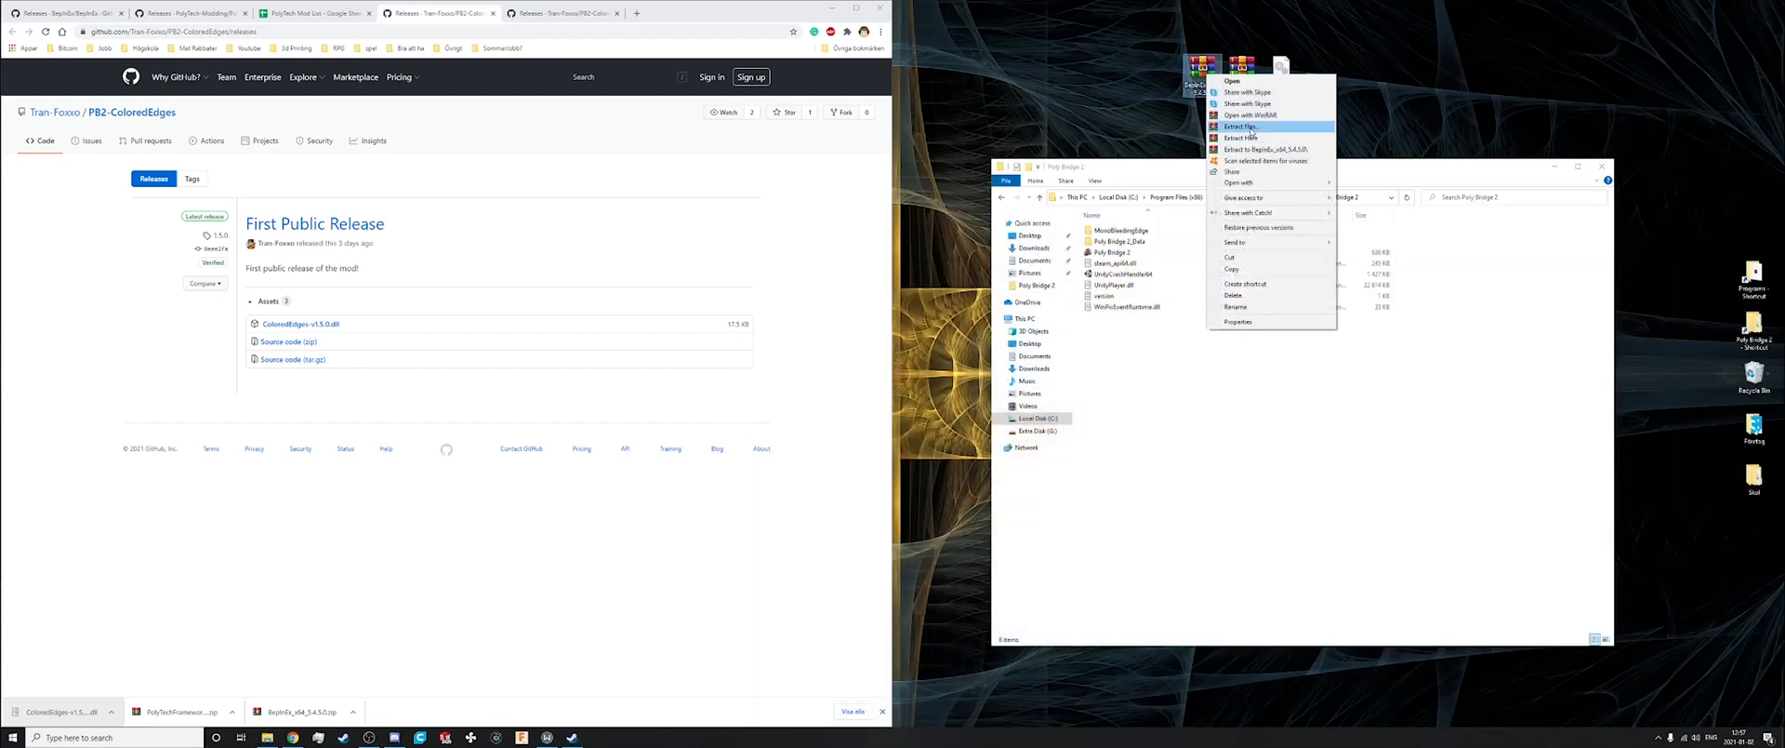
click(1238, 127)
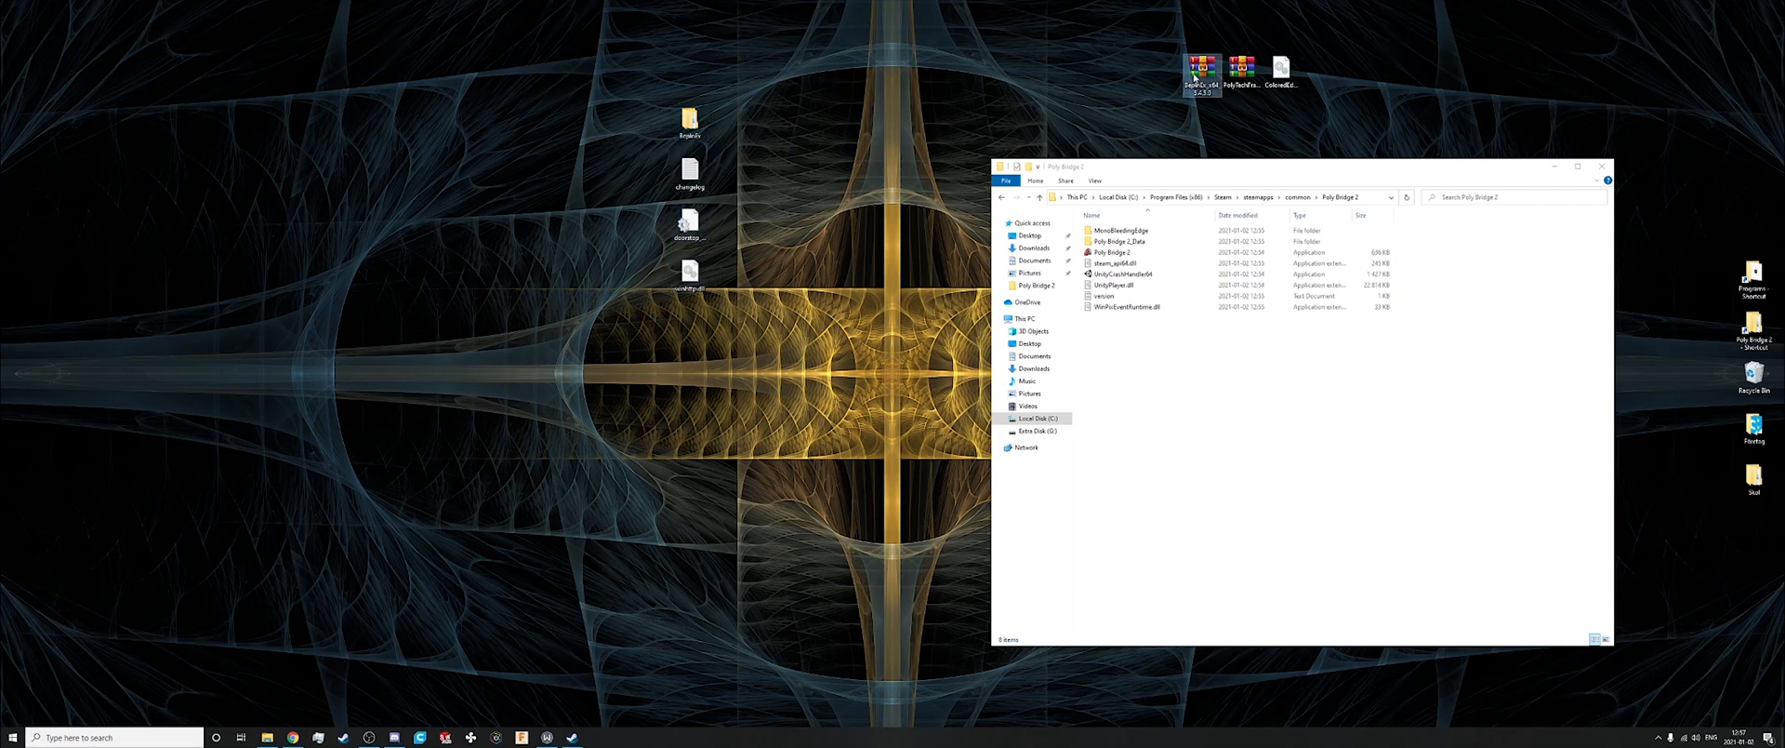
mouse_move(1179, 63)
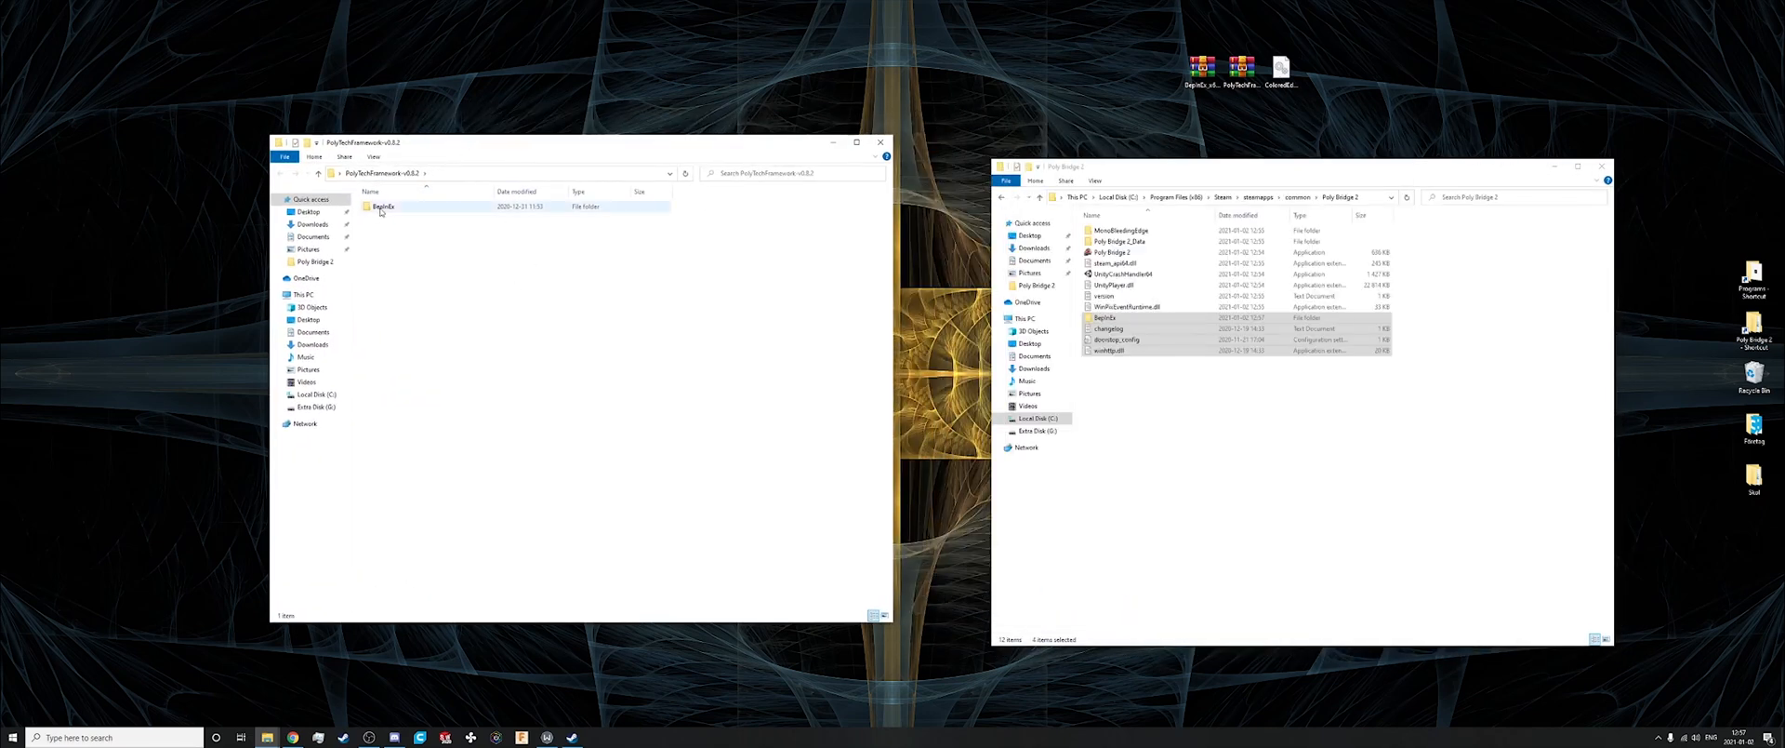
drag(383, 207, 1121, 450)
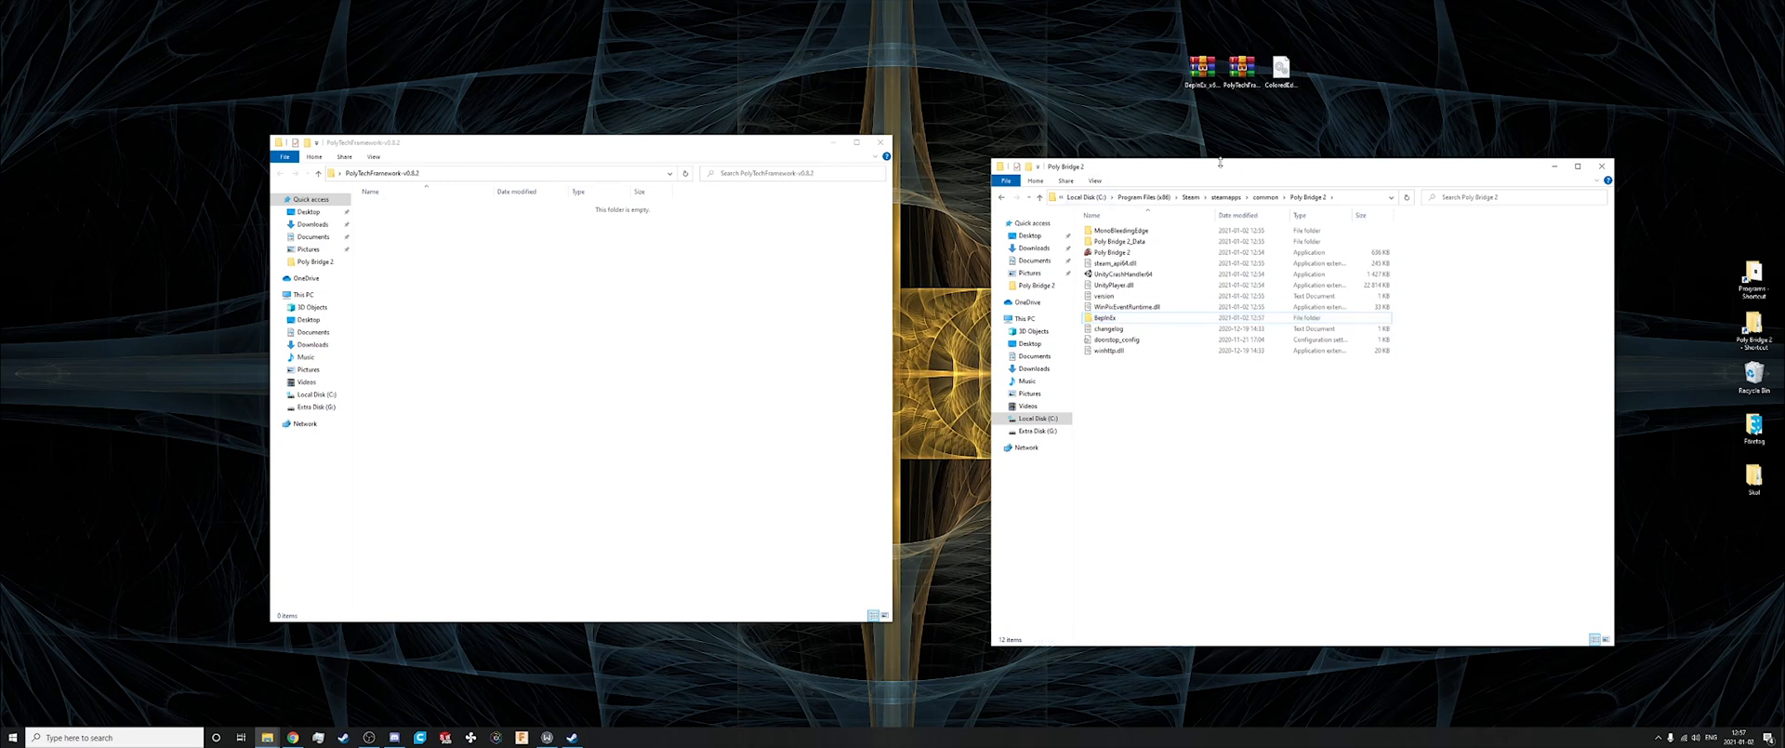
- Place ColoredEdges-v1.0.0.dll in BepInEx > plugins and launch Poly Bridge 2 from Steam
double_click(1104, 316)
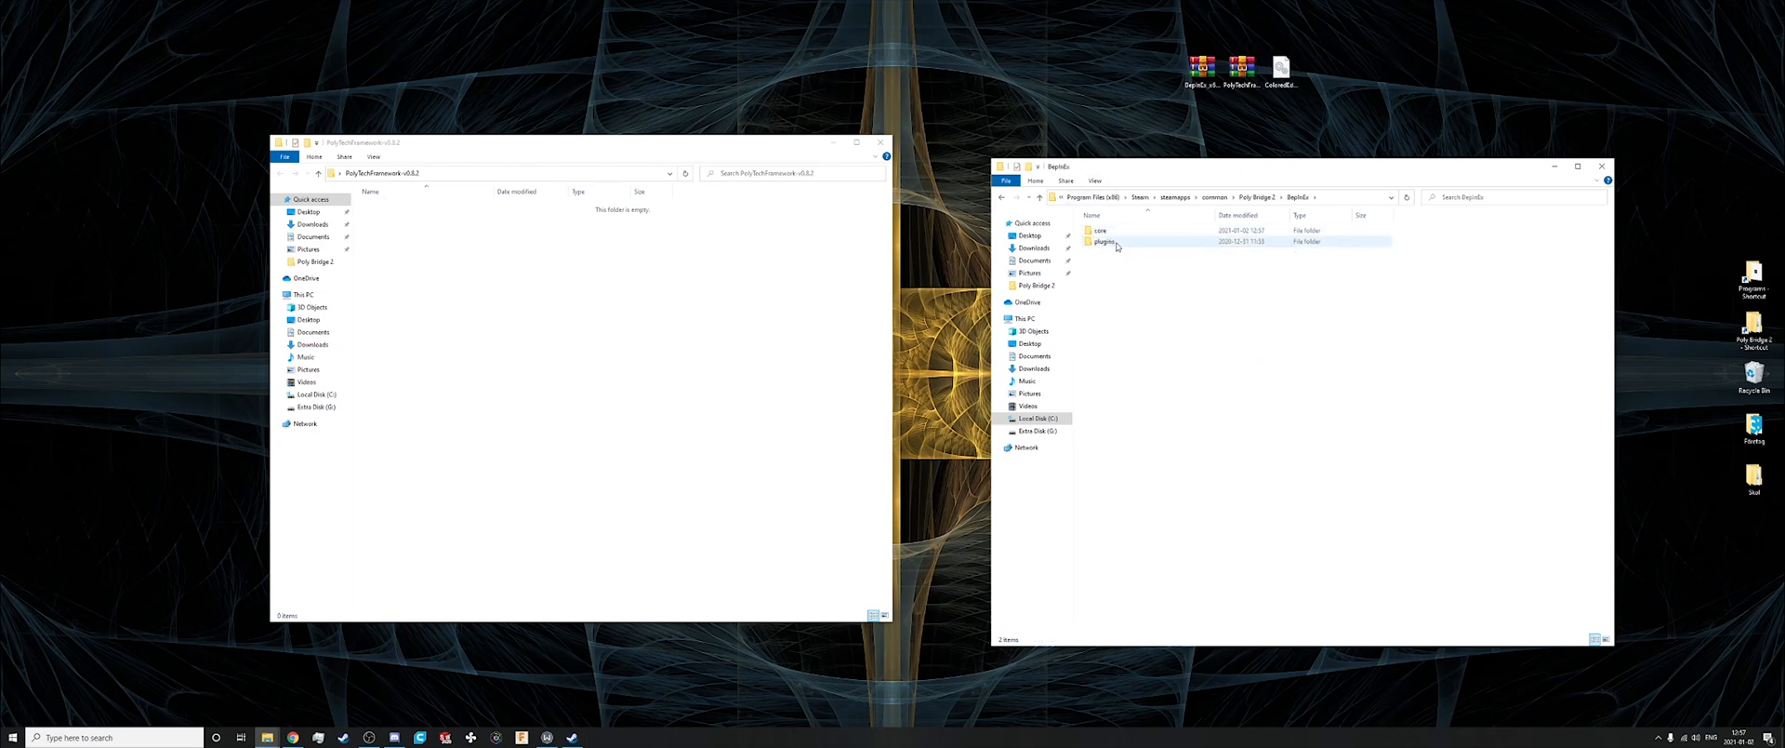
double_click(1105, 240)
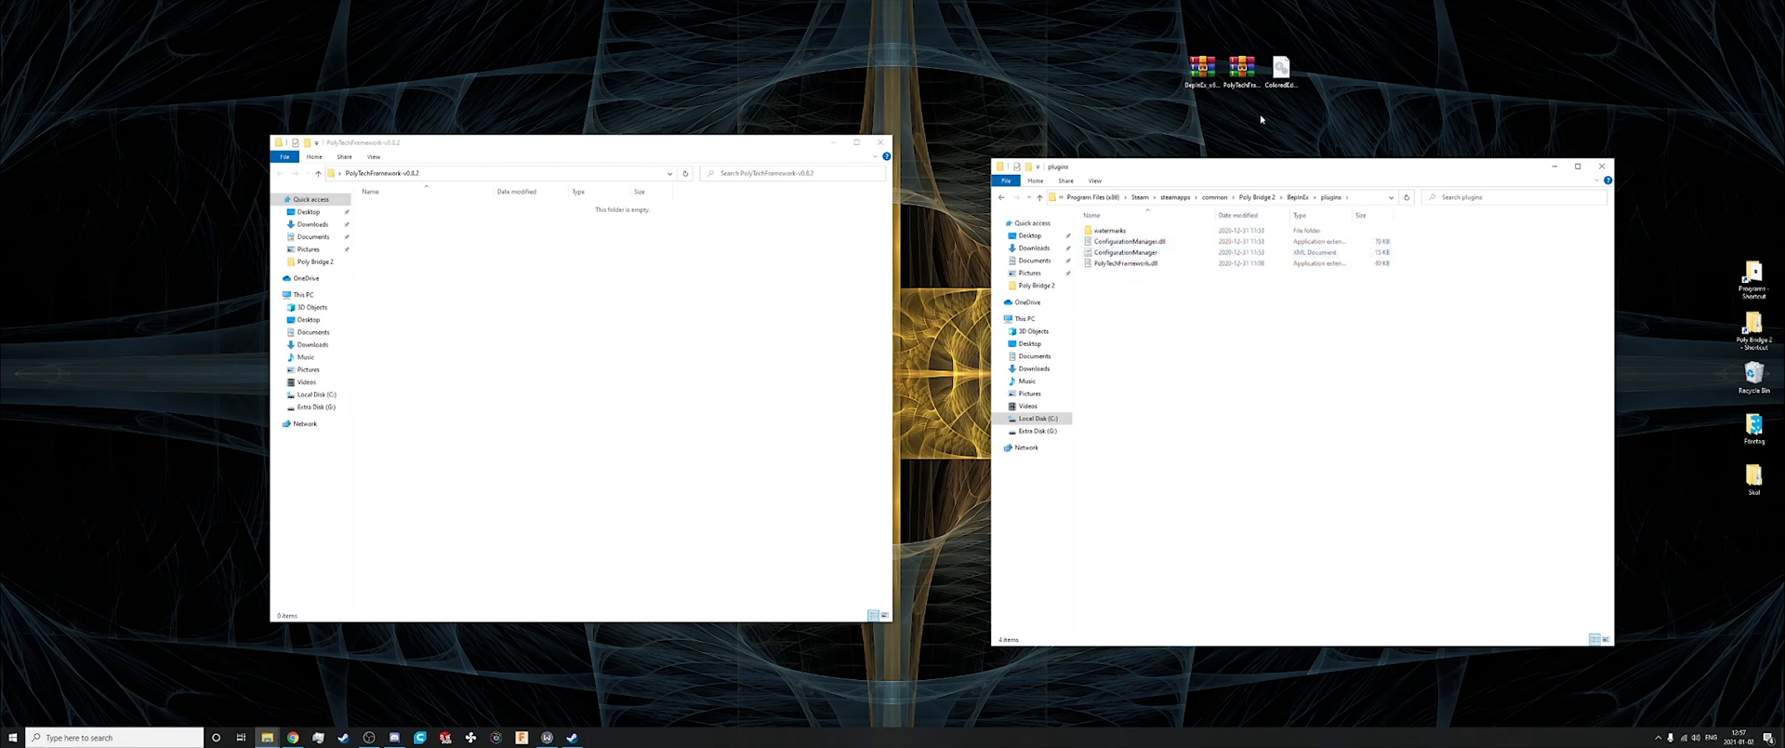
mouse_move(1282, 67)
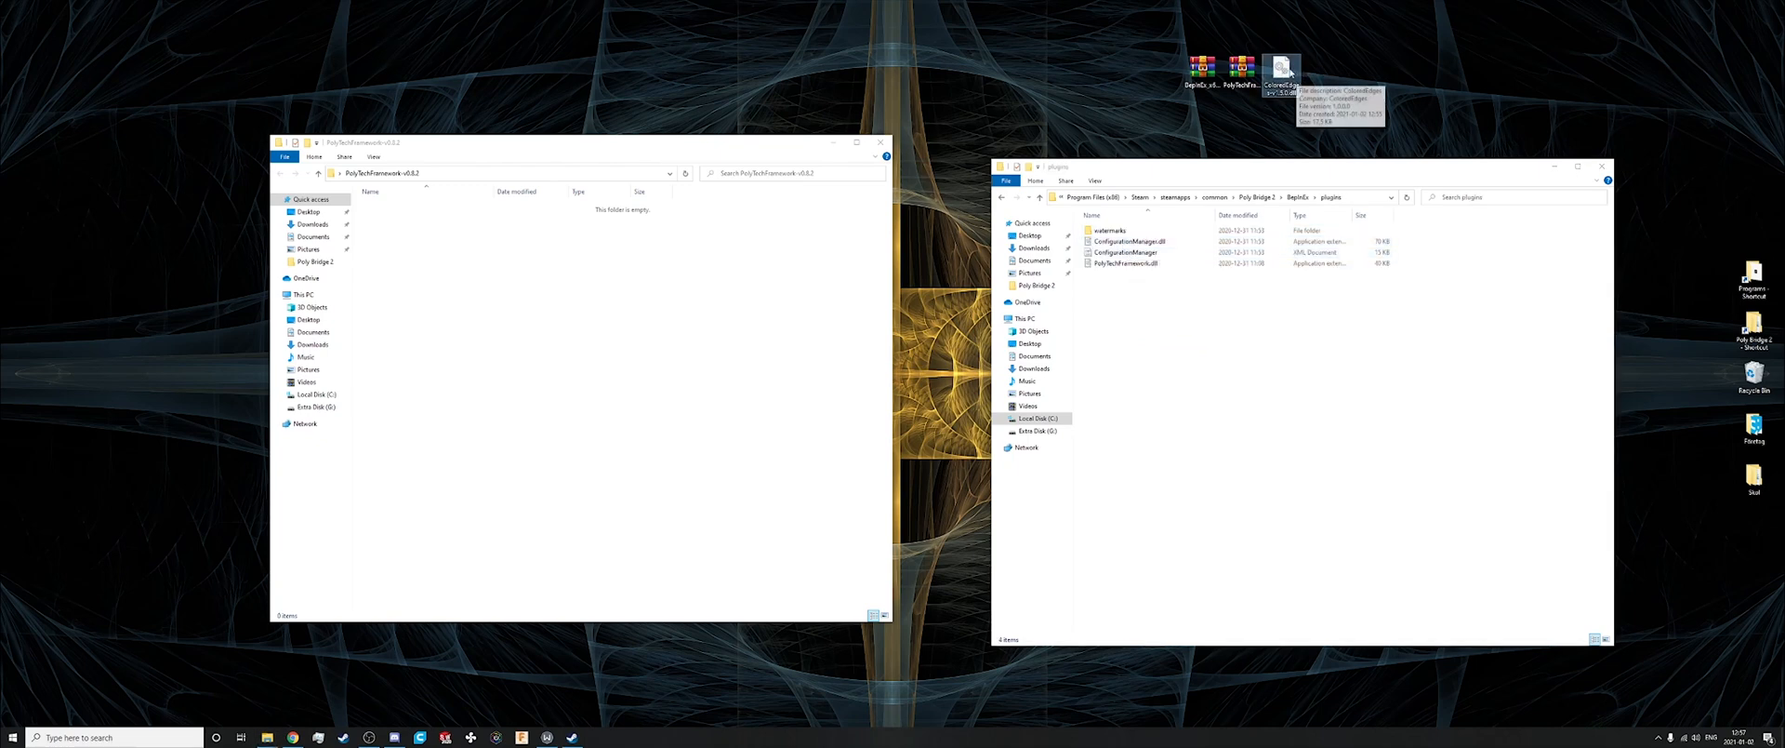
drag(1281, 71, 1195, 344)
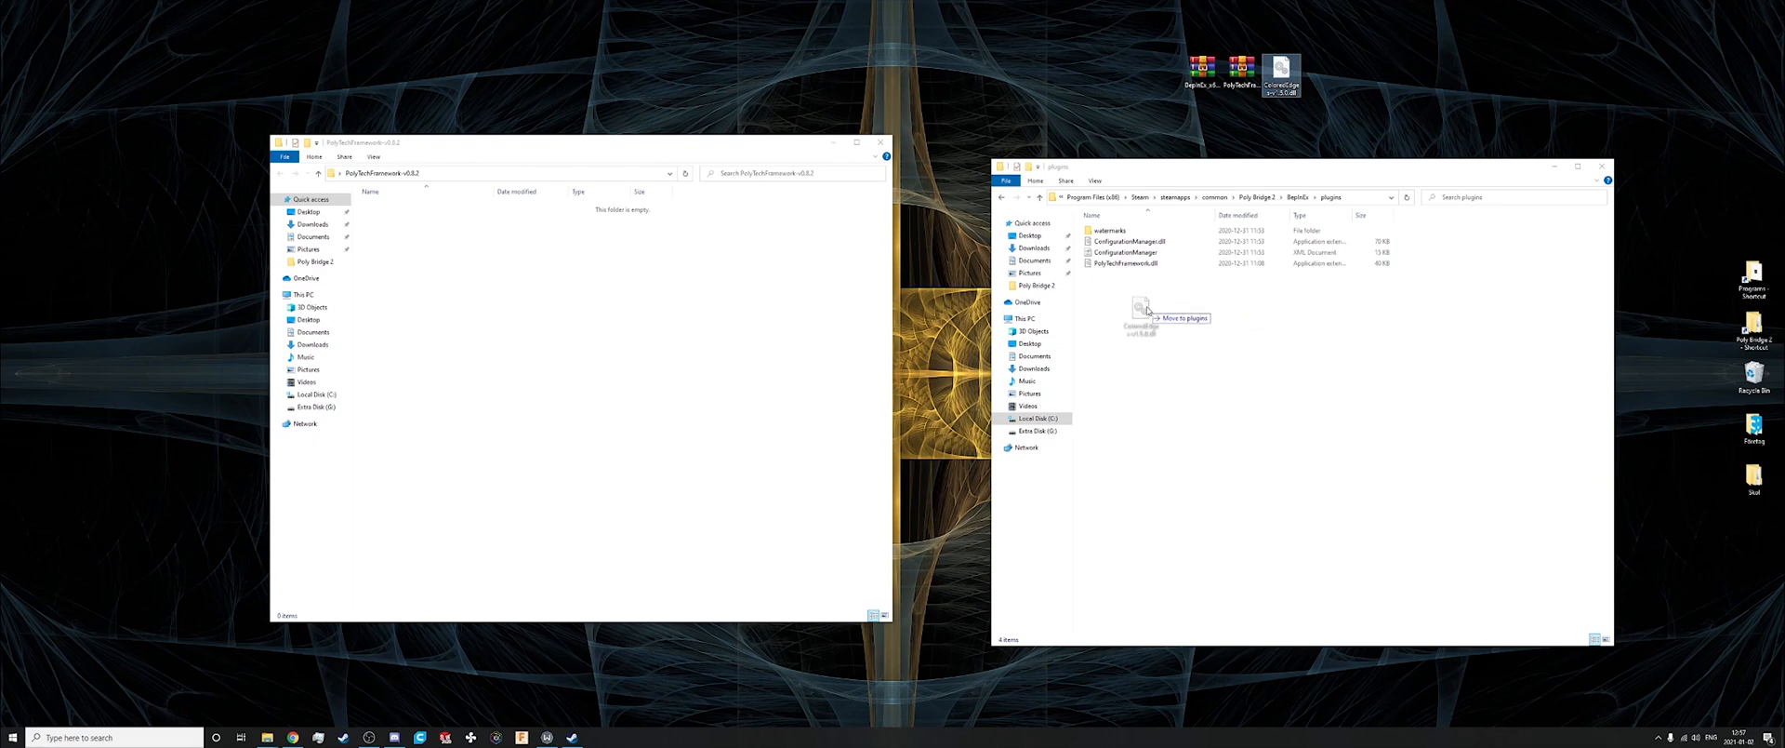
drag(1281, 74, 1138, 307)
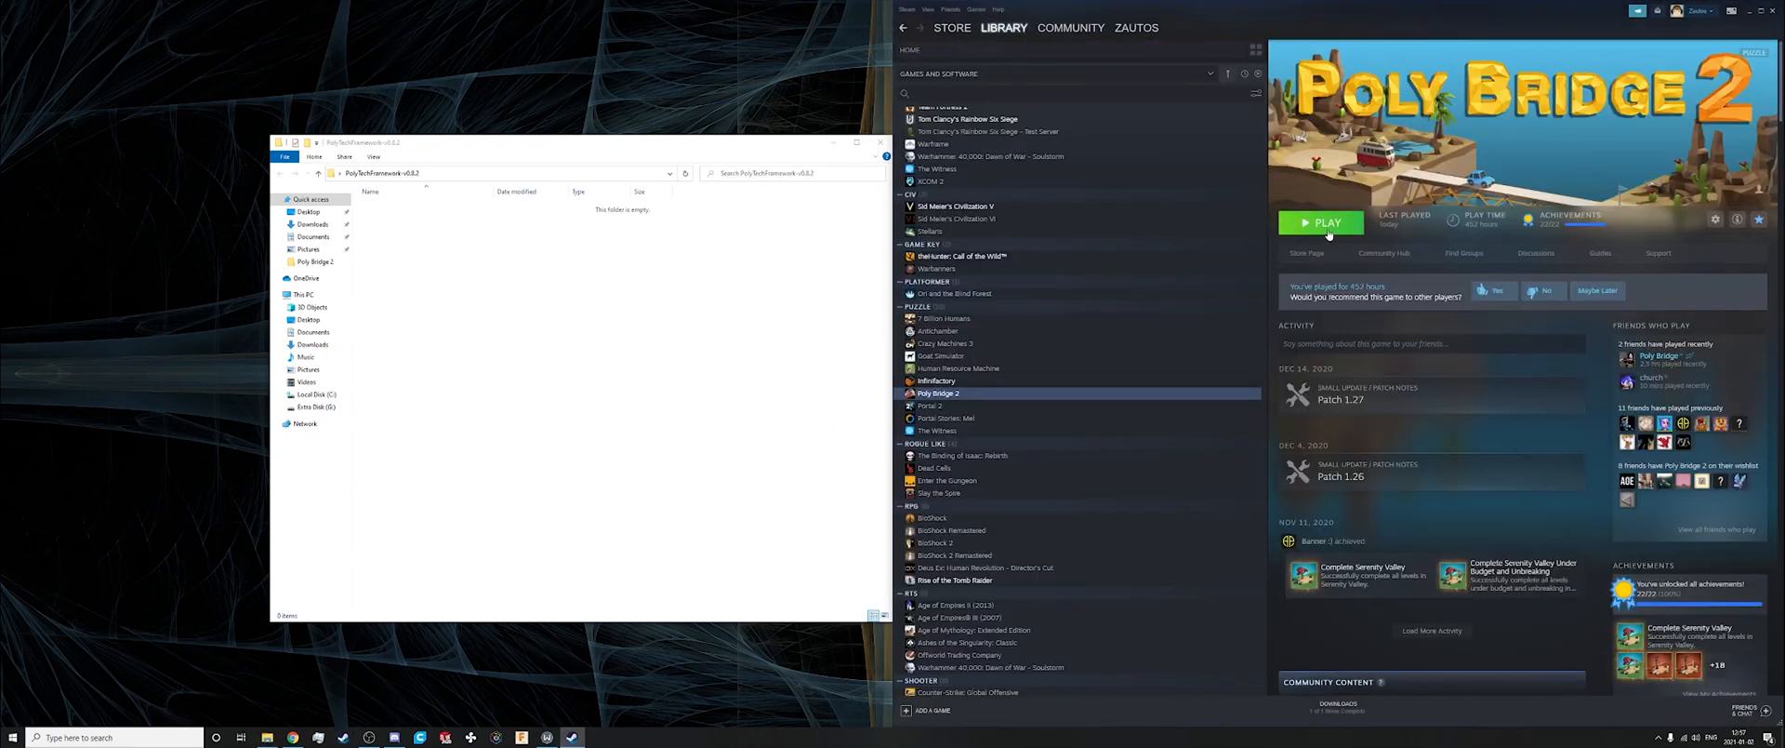
click(1320, 221)
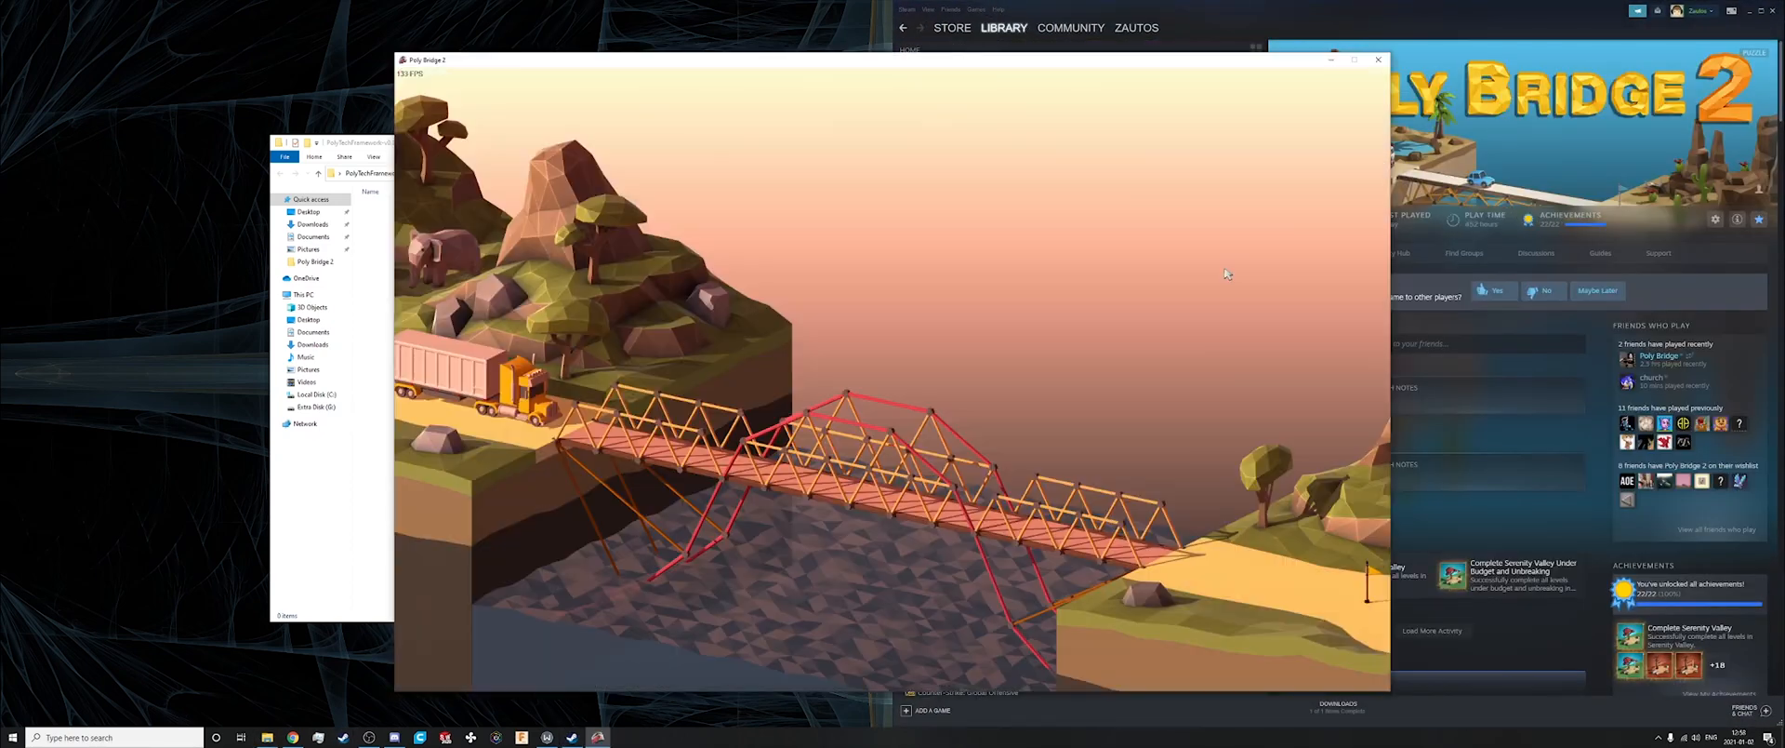